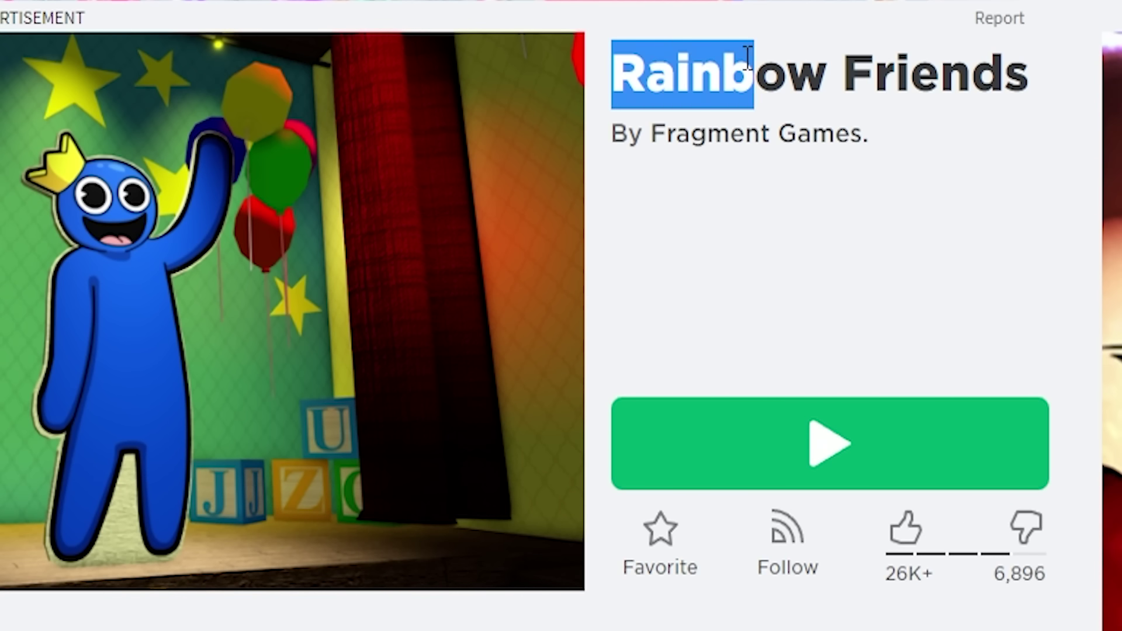
click(829, 444)
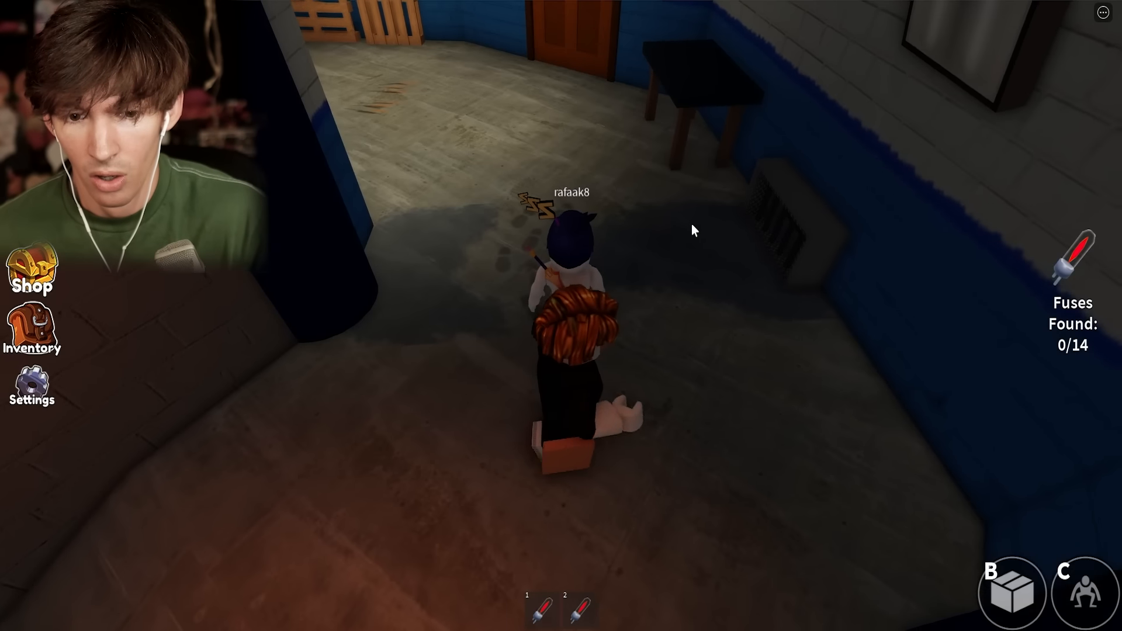
key(w)
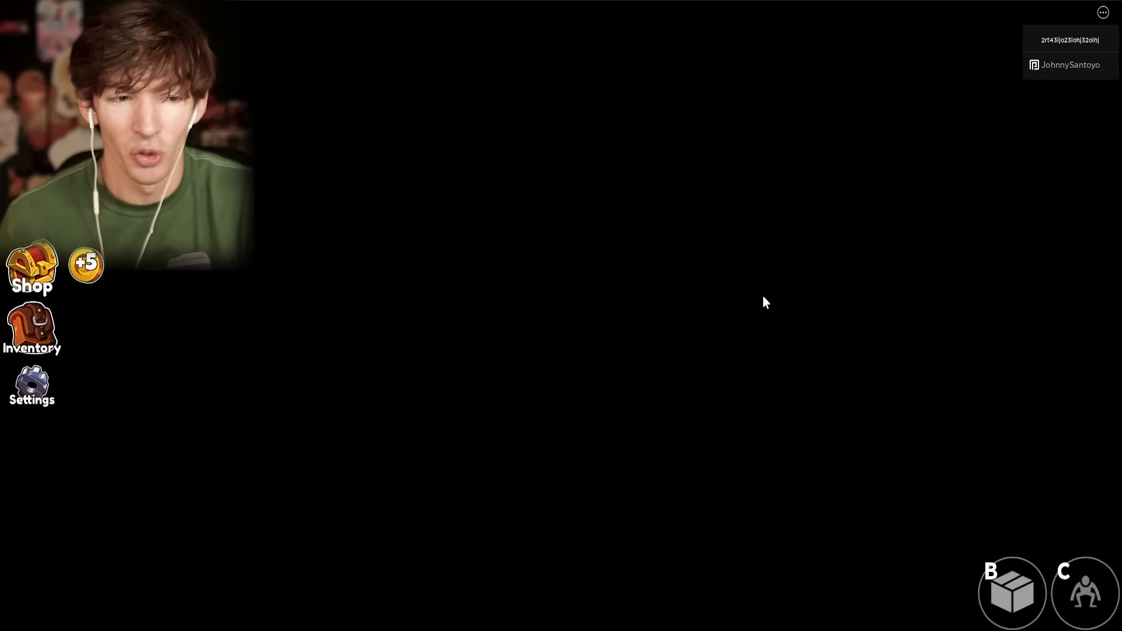
mouse_move(441, 338)
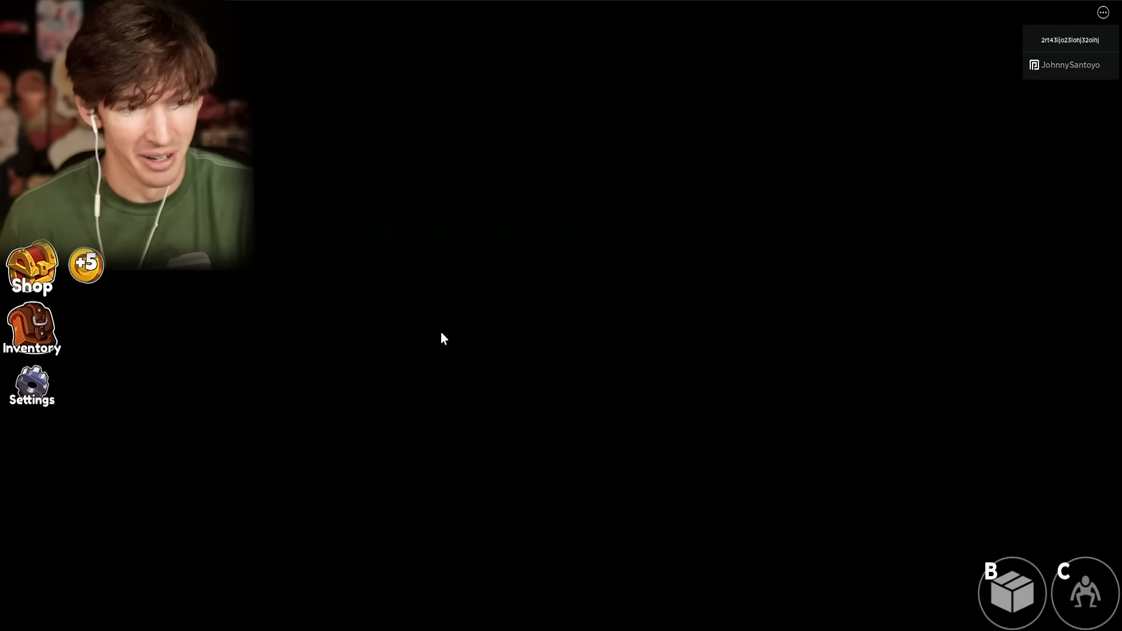